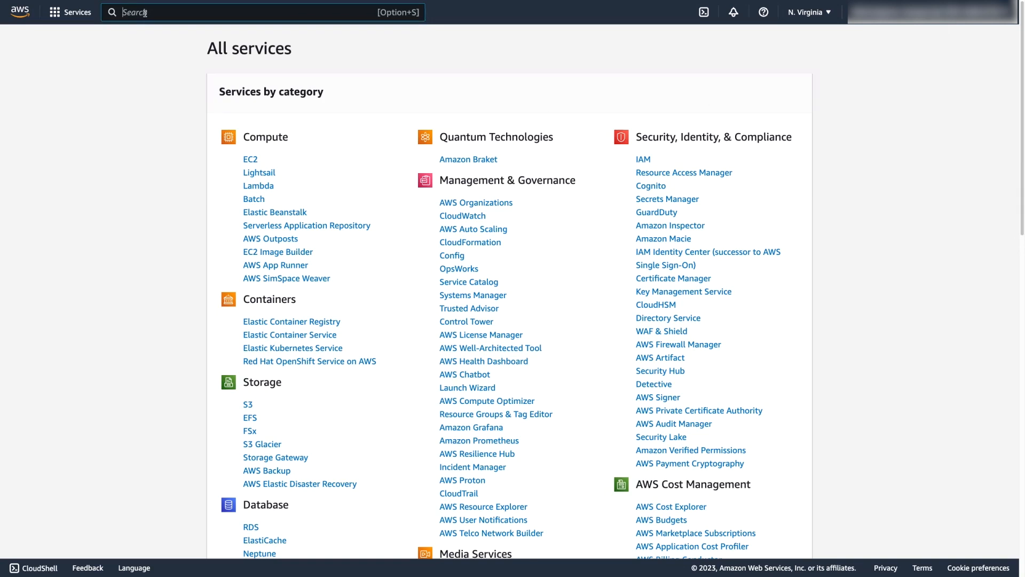
# Find the Billing service via console search and go to it
pyautogui.write('B')
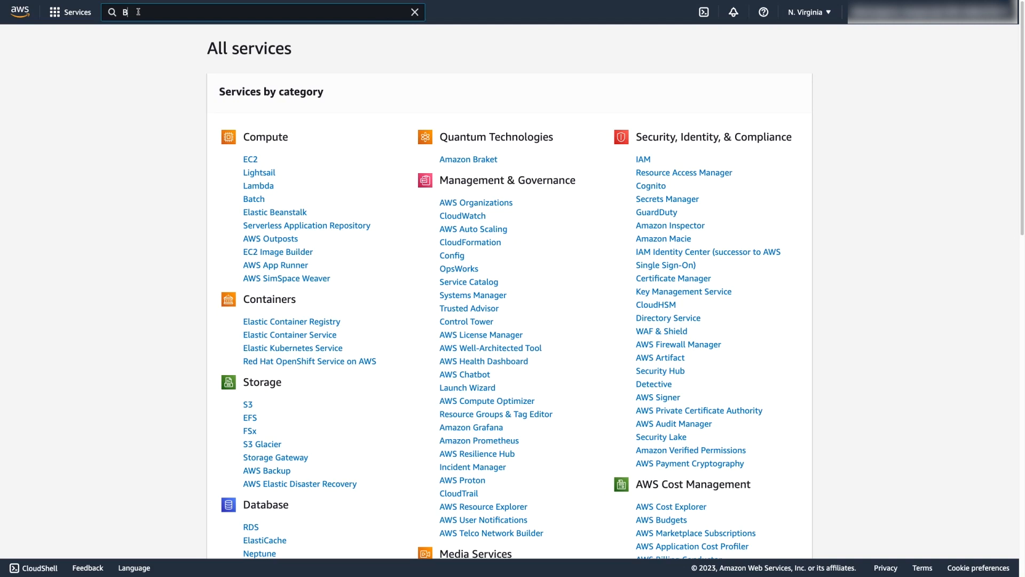
pyautogui.write('illing')
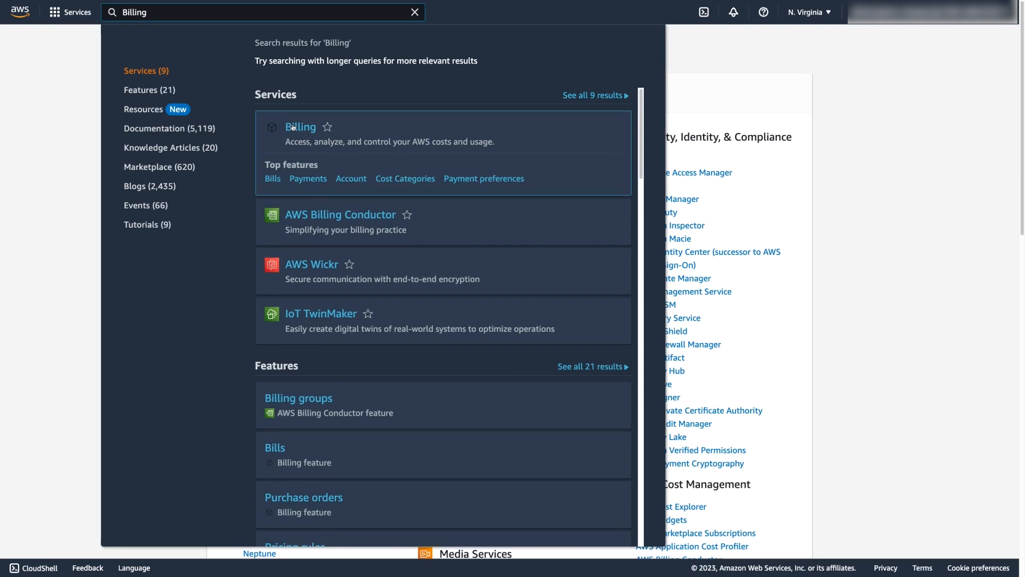
pyautogui.click(301, 127)
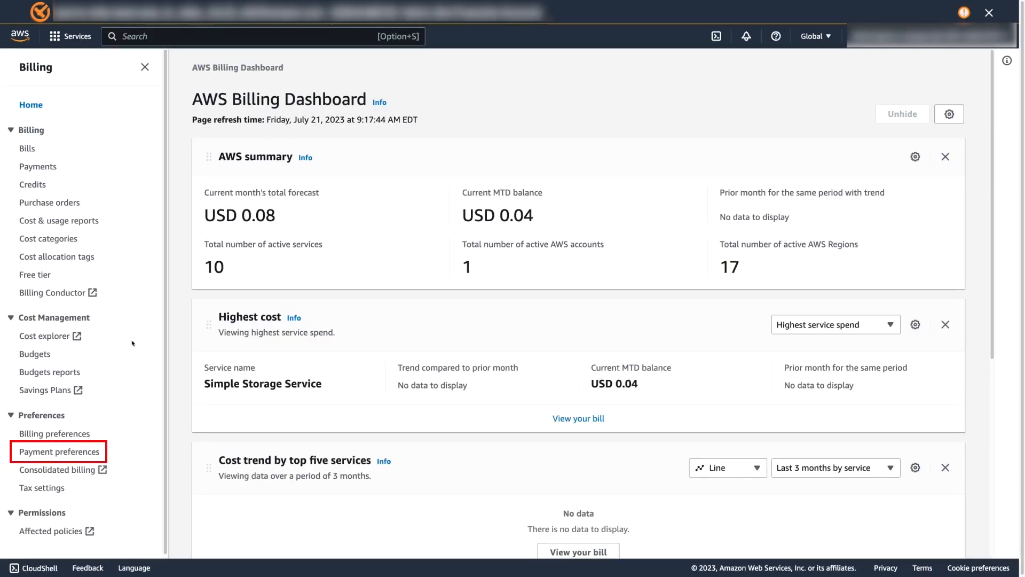
# Go to Payment preferences and begin editing the default payment preferences
pyautogui.click(58, 451)
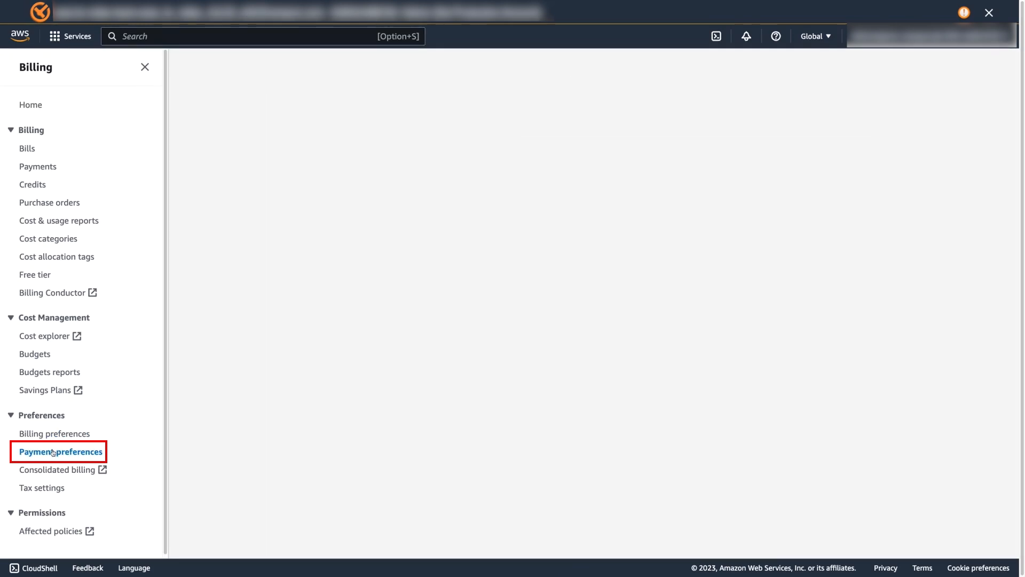
pyautogui.click(60, 451)
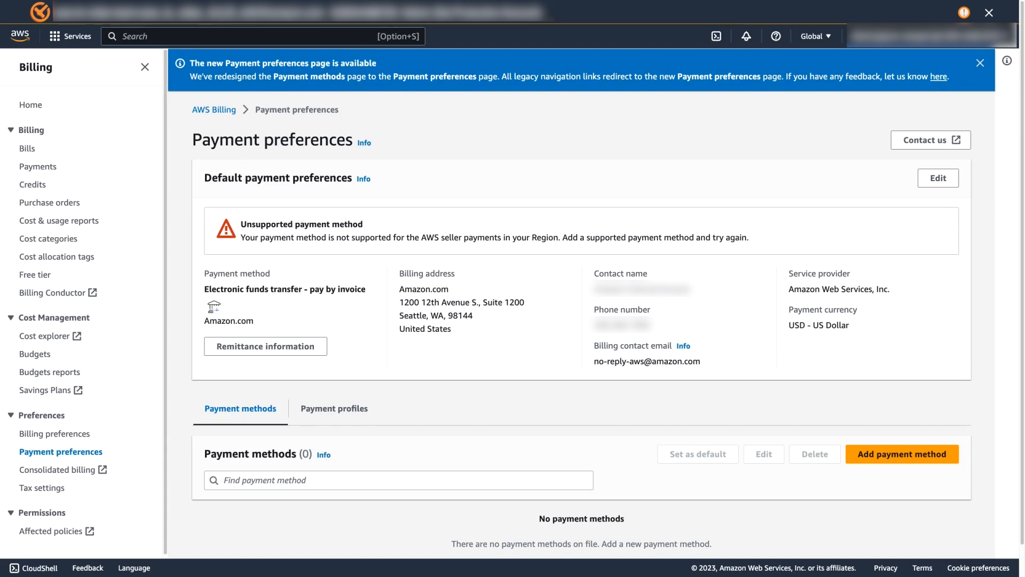
pyautogui.moveTo(705, 135)
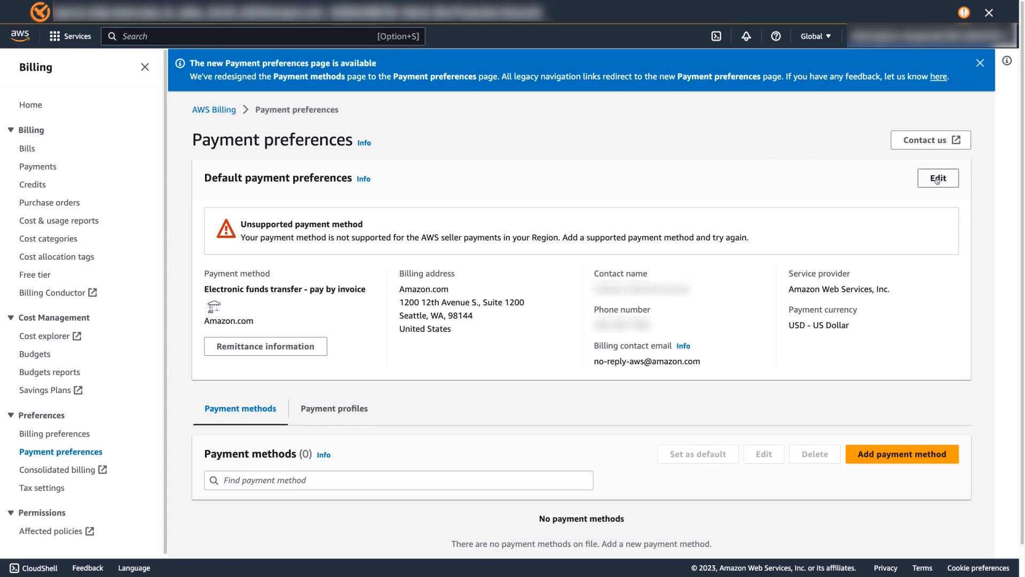
pyautogui.click(938, 177)
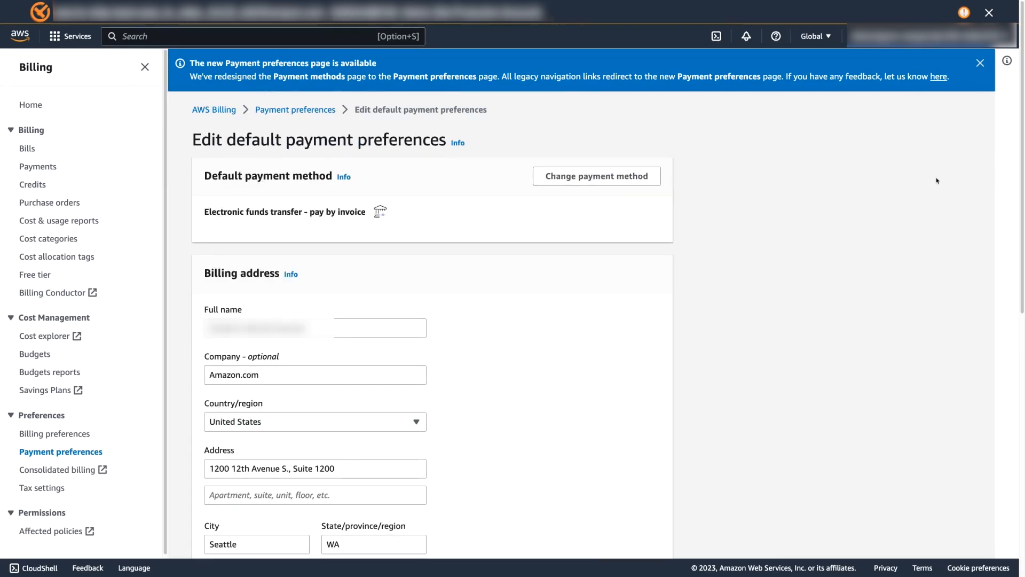
pyautogui.scroll(-3)
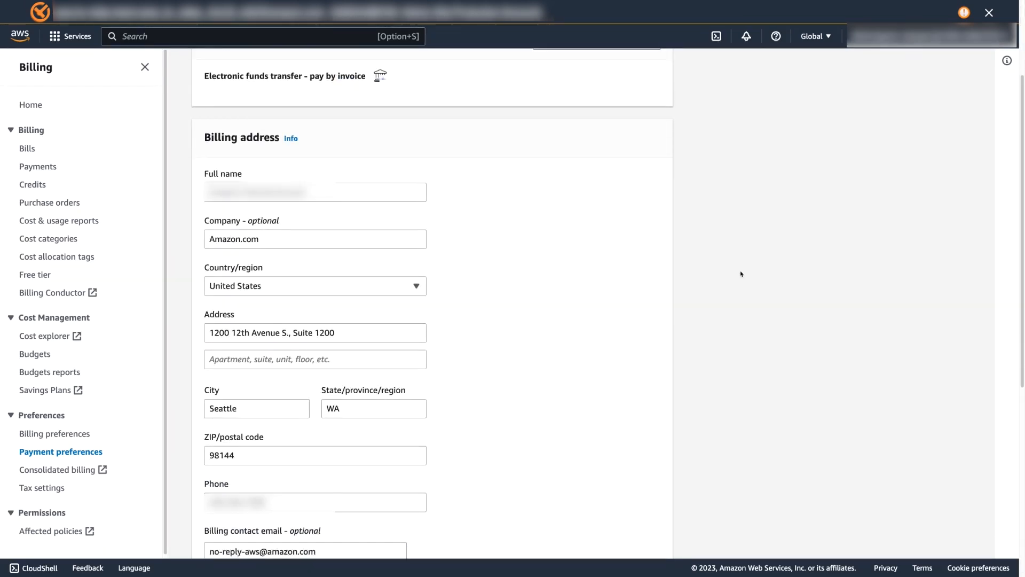
pyautogui.scroll(-3)
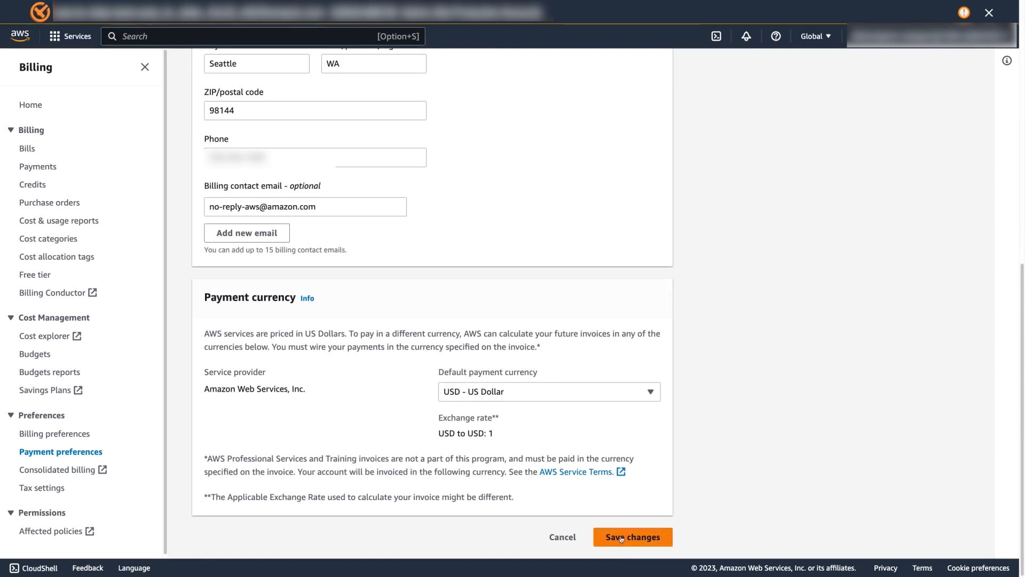
pyautogui.click(634, 537)
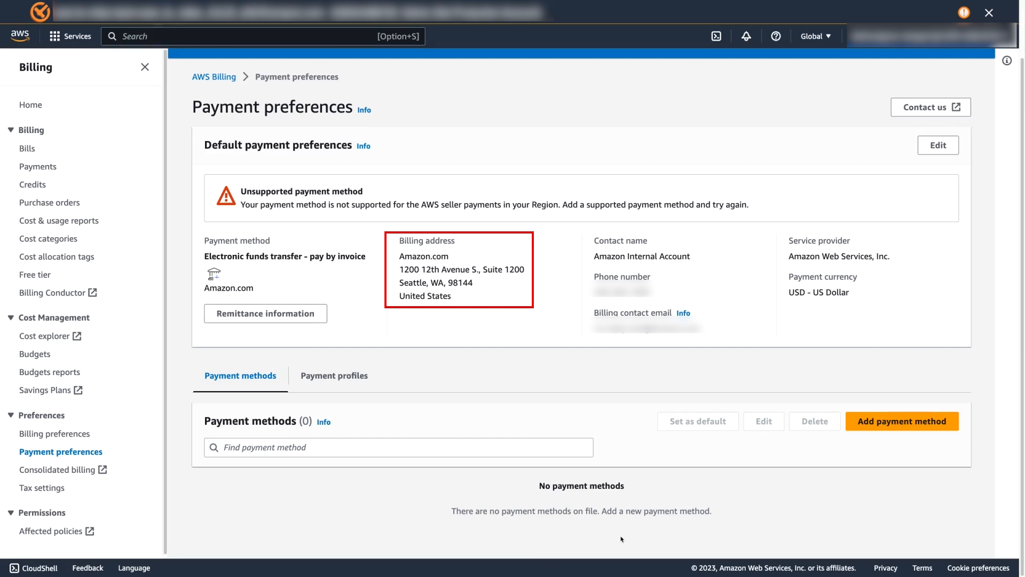
pyautogui.moveTo(1015, 555)
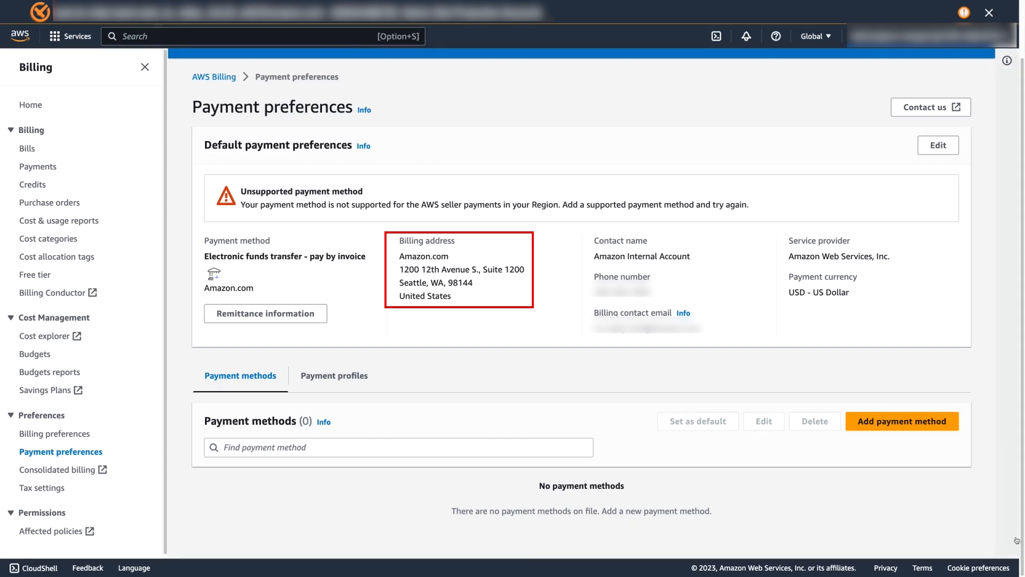